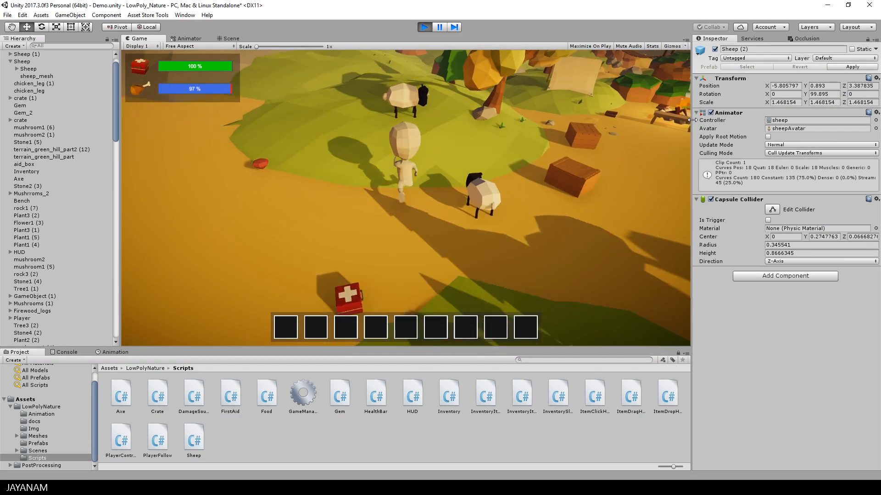
pyautogui.moveTo(589, 142)
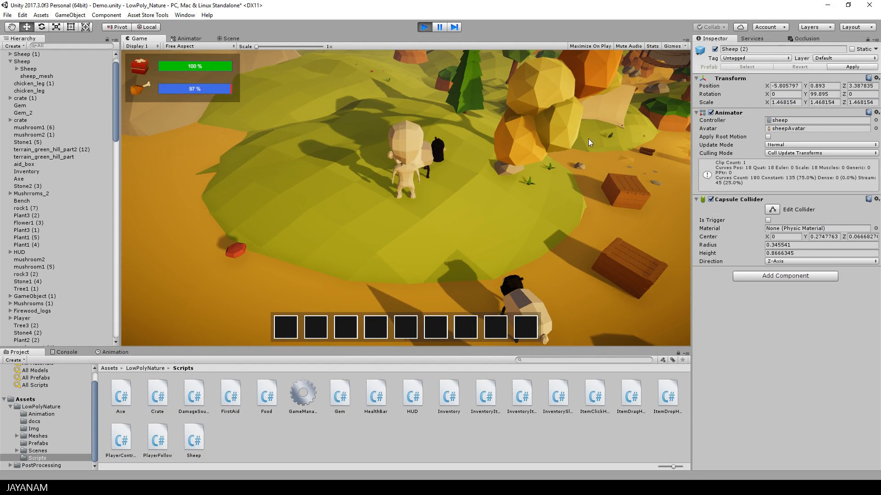
# Stop Play mode to return to editing the low-poly sheep scene
pyautogui.click(228, 39)
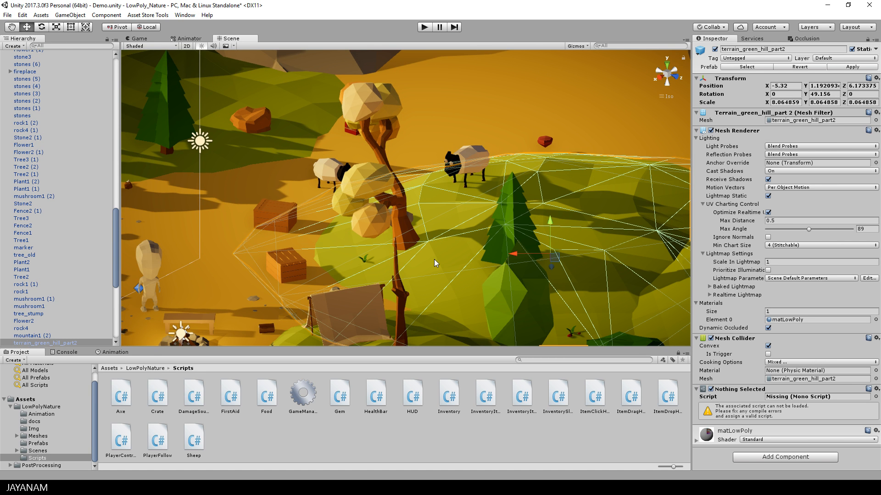
pyautogui.moveTo(97, 87)
pyautogui.write('te')
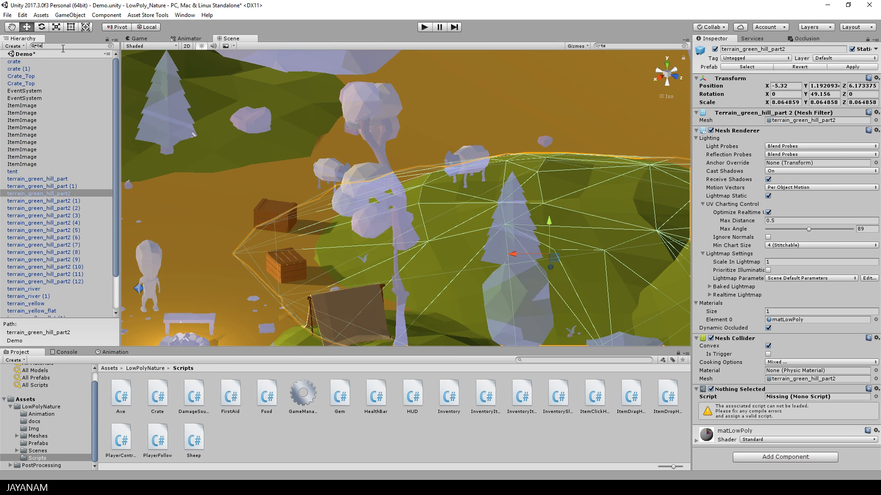
# Select the filtered 'terr' objects and tick Navigation Static in the Navigation window
pyautogui.click(37, 61)
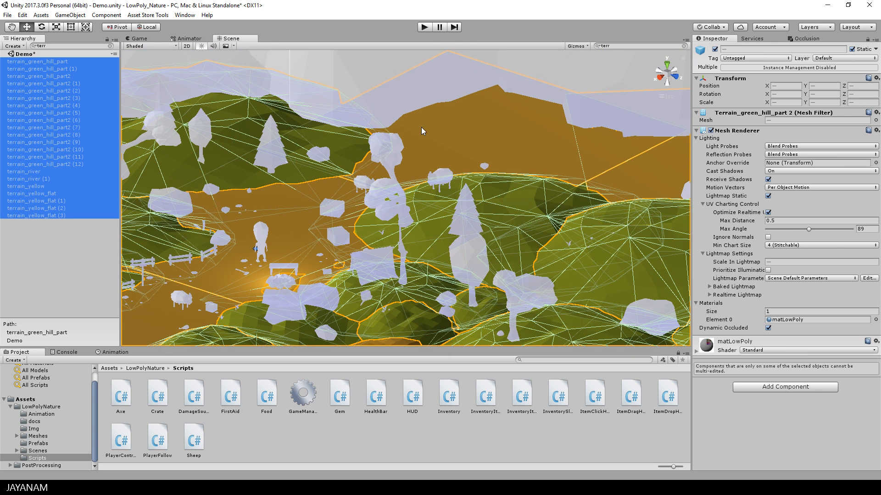
pyautogui.moveTo(417, 116)
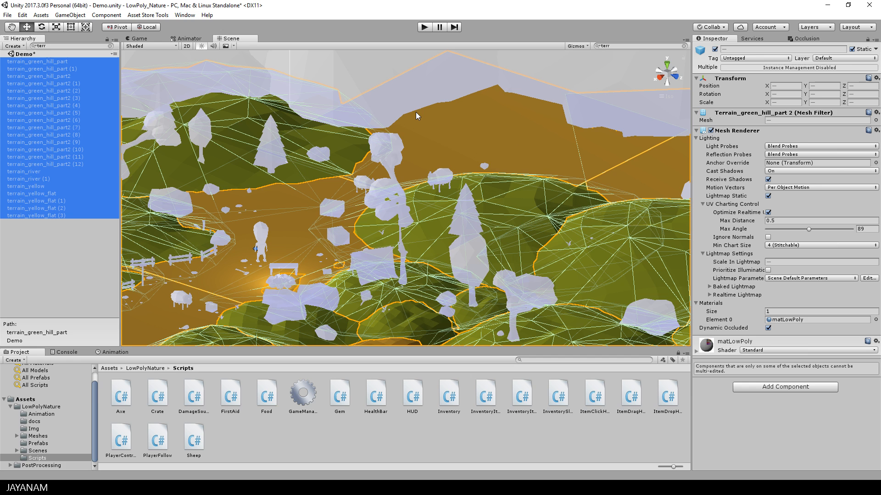
pyautogui.click(184, 15)
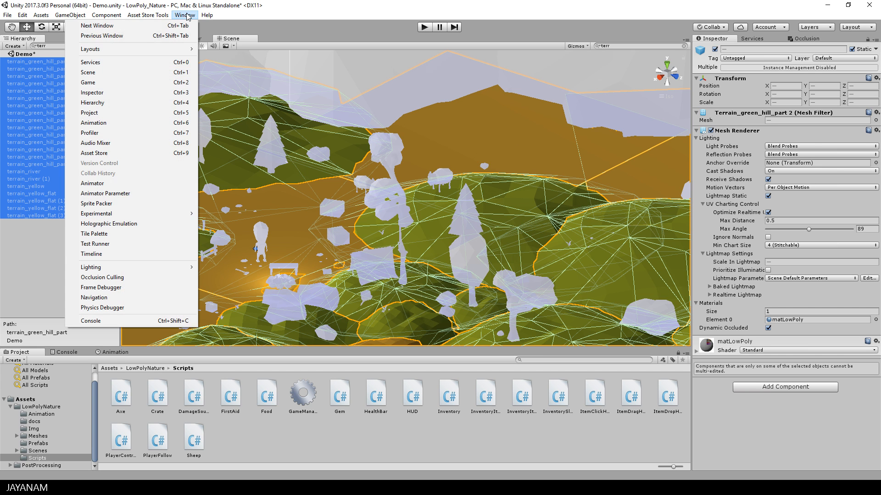
pyautogui.moveTo(102, 277)
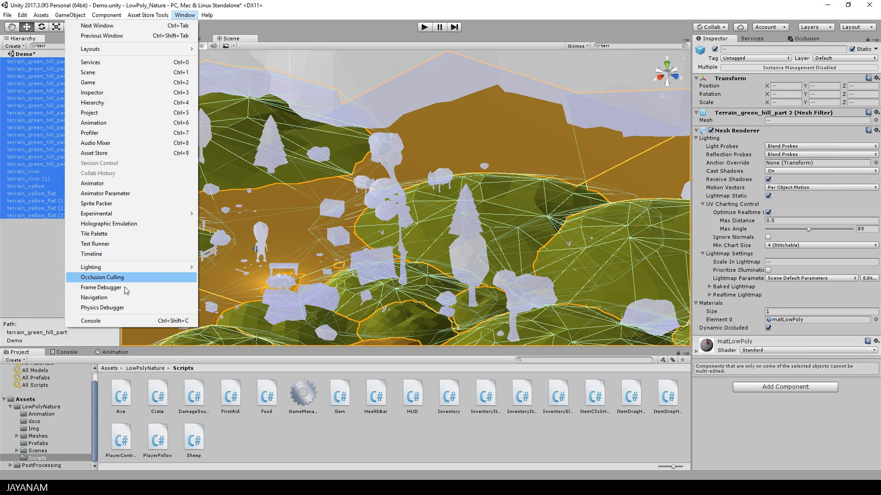
pyautogui.click(93, 297)
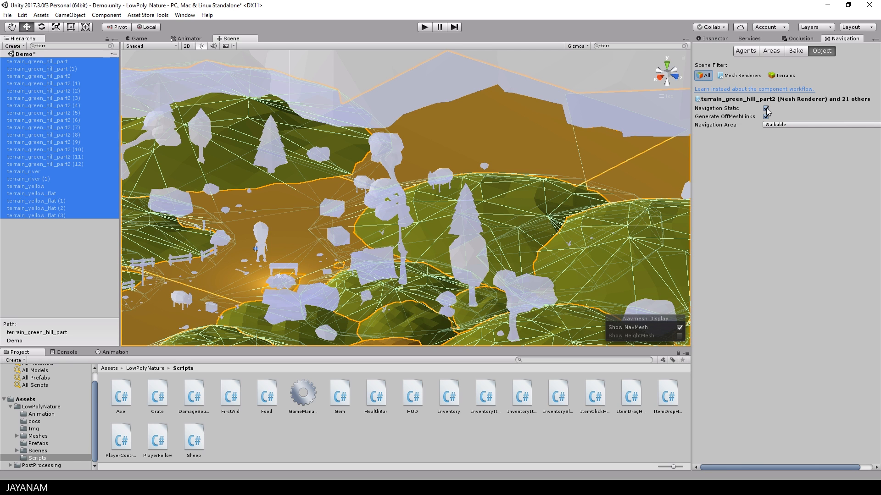
pyautogui.click(765, 117)
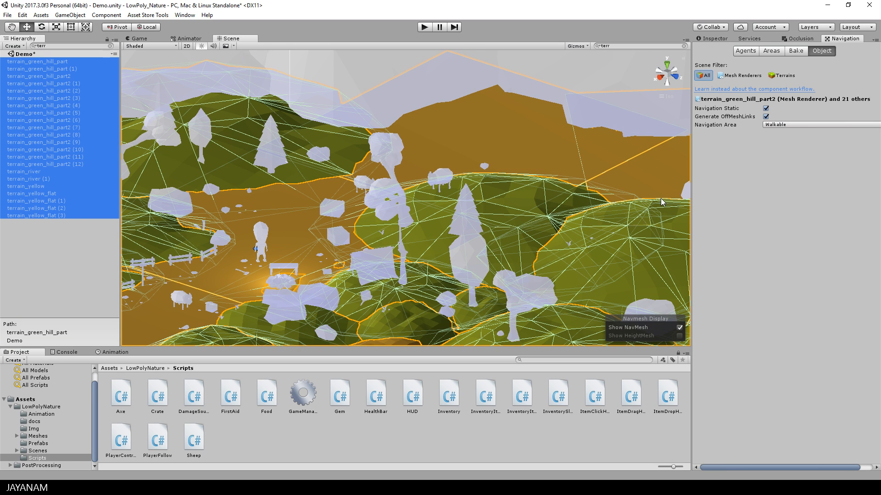
# Bake the NavMesh from the Bake tab and clear the Hierarchy search filter
pyautogui.click(795, 50)
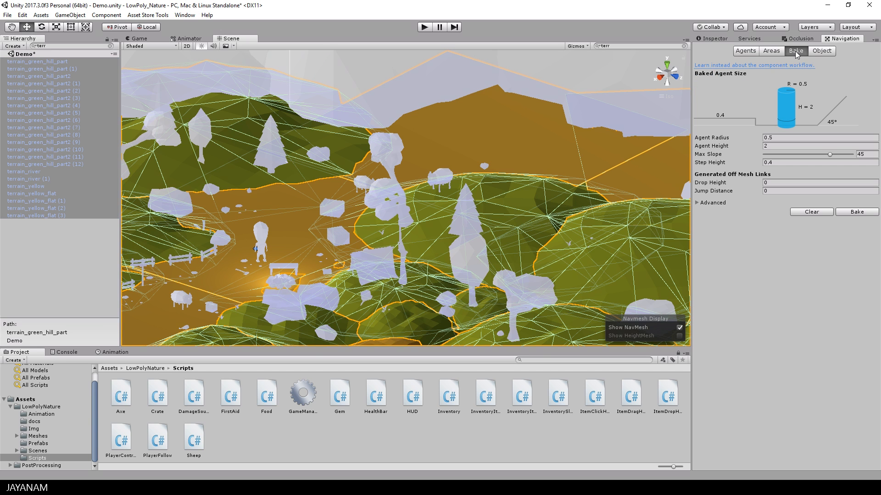
pyautogui.moveTo(853, 212)
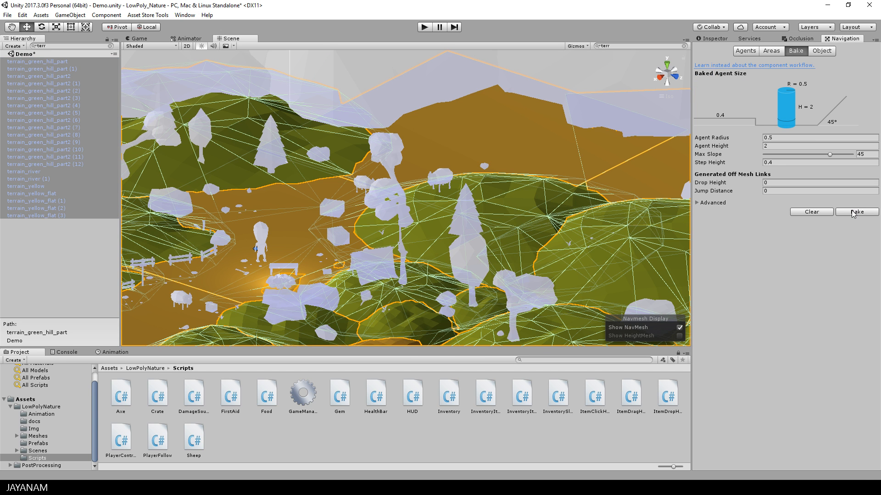
pyautogui.click(856, 212)
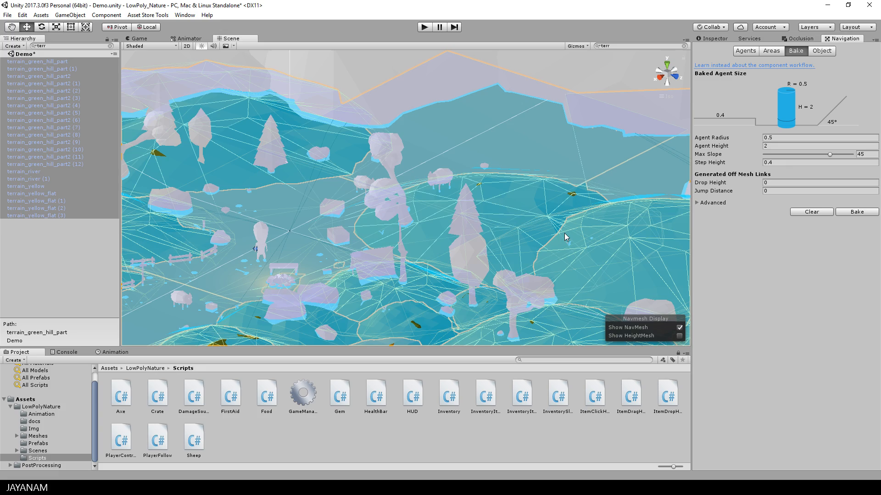
pyautogui.click(111, 46)
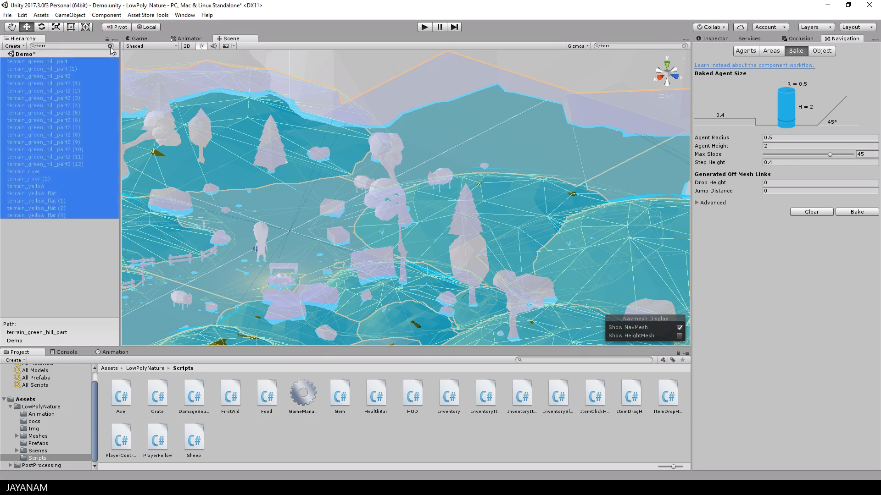
pyautogui.click(110, 45)
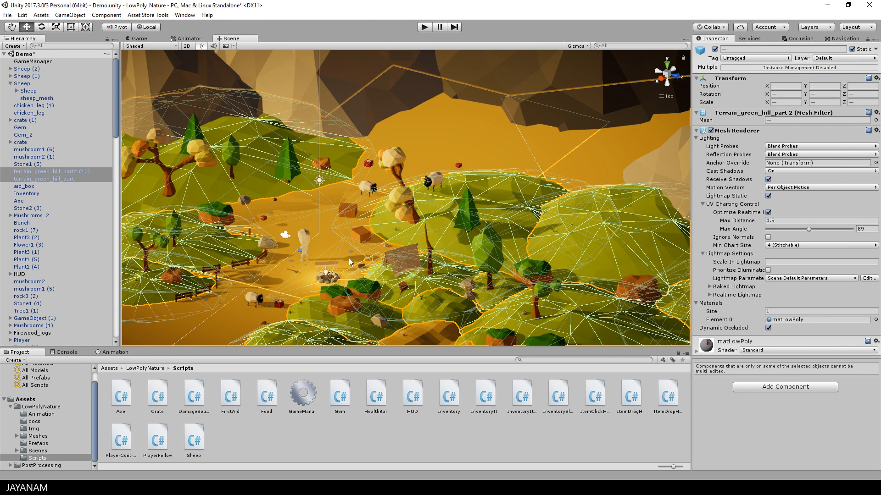
# Add a Nav Mesh Agent component to the Sheep object
pyautogui.click(37, 343)
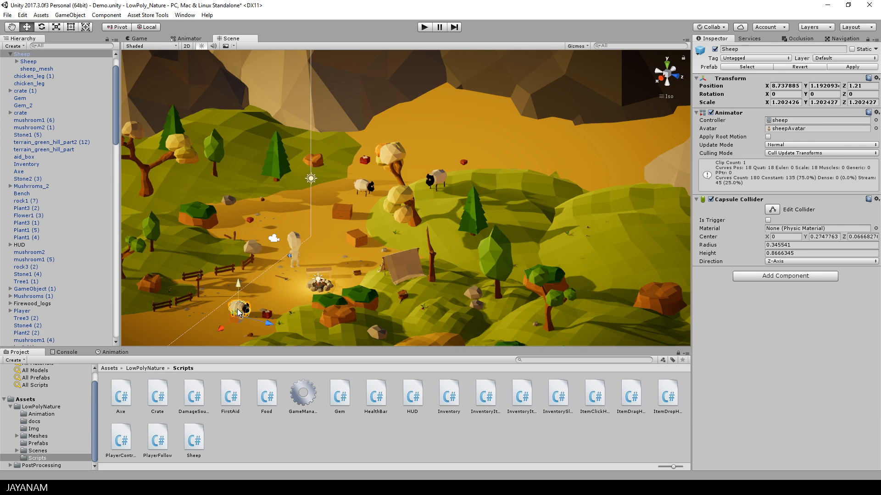
pyautogui.moveTo(756, 310)
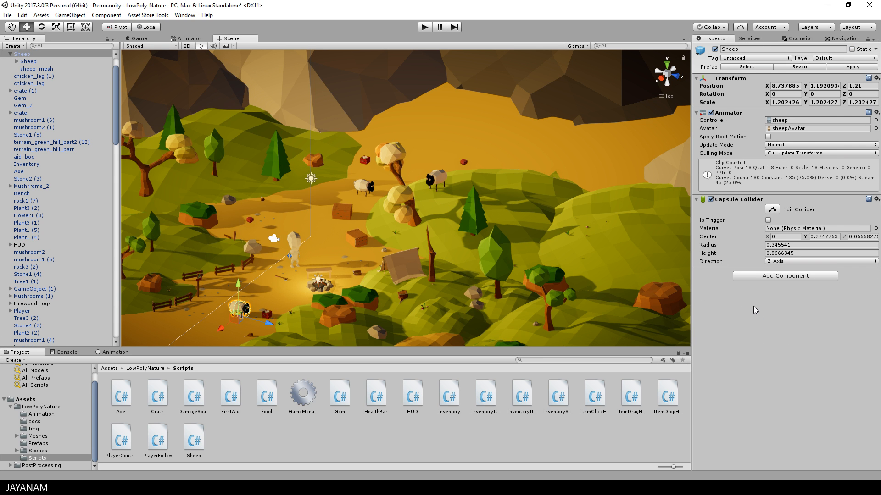
pyautogui.moveTo(774, 282)
pyautogui.write('nav')
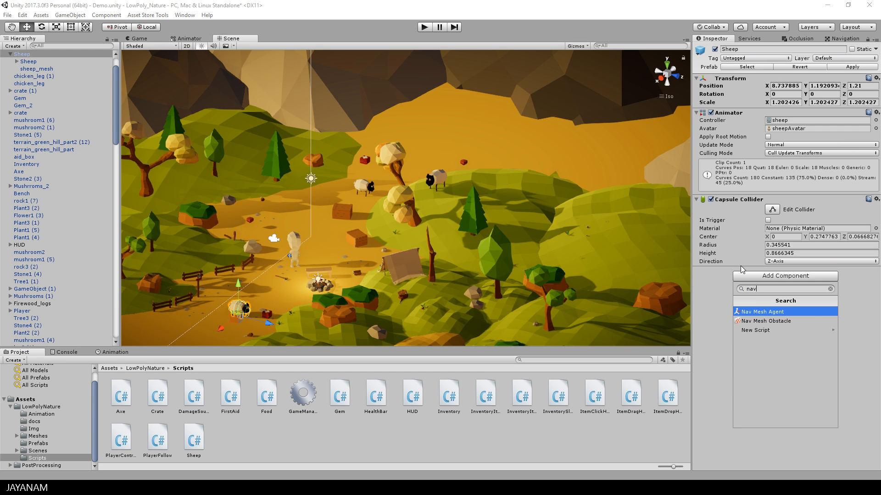
pyautogui.click(762, 312)
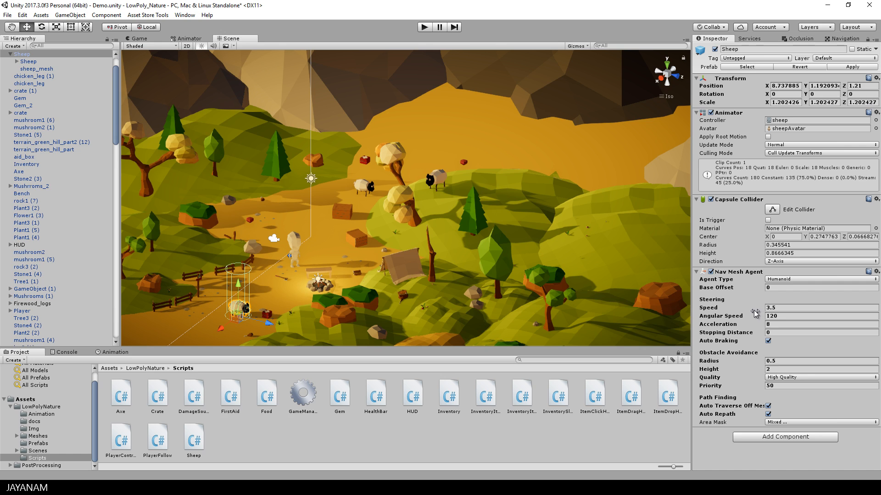
pyautogui.moveTo(658, 317)
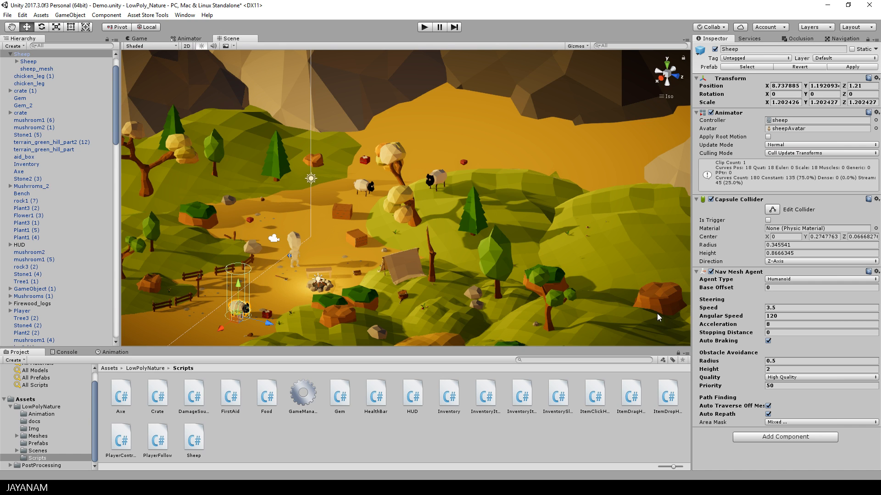
pyautogui.moveTo(364, 293)
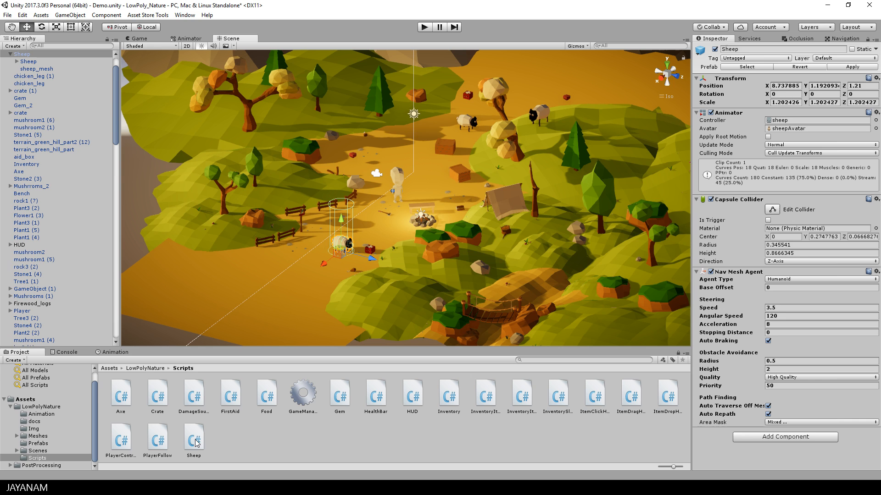
# Attach the Sheep script, break the prefab link, and pick Player for its Player field
pyautogui.click(193, 439)
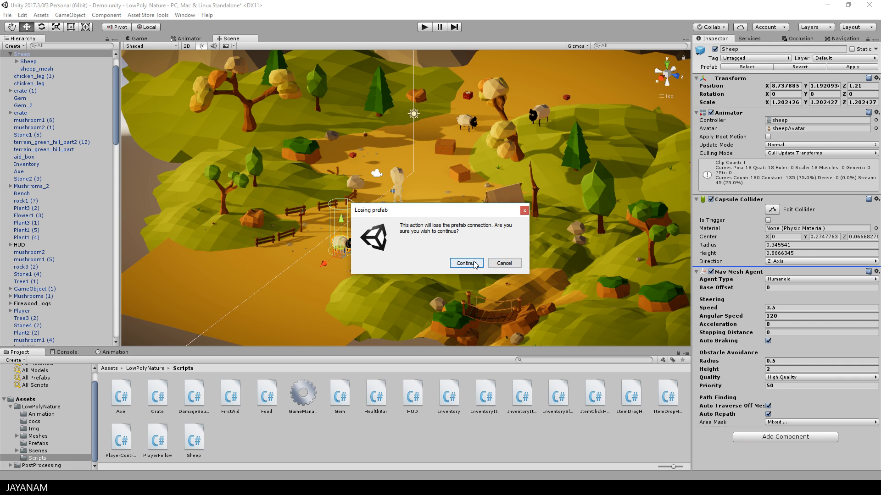
pyautogui.click(465, 262)
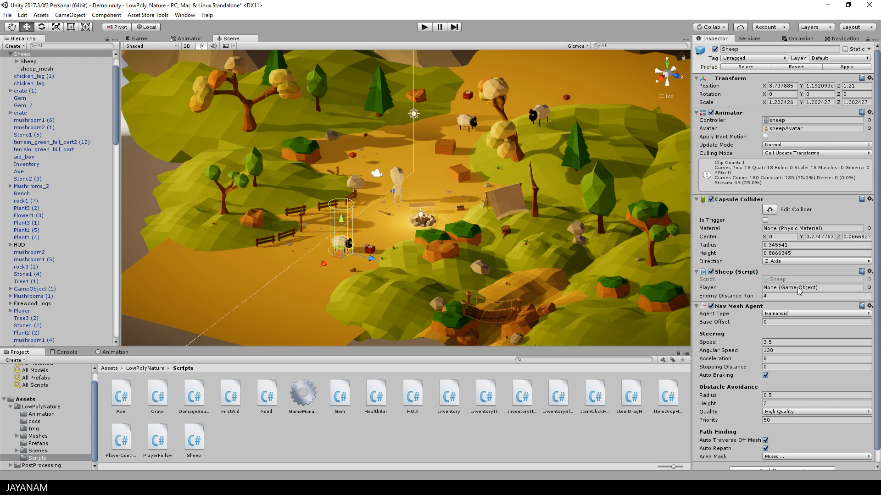
pyautogui.click(868, 287)
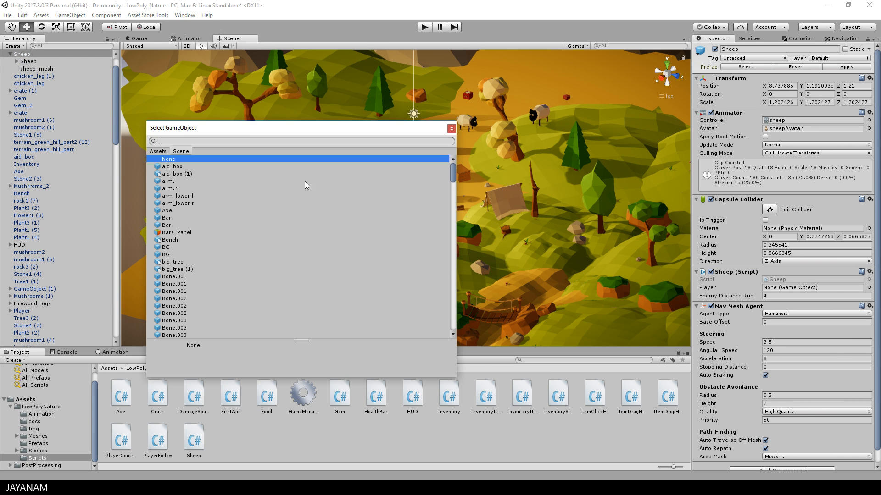
pyautogui.write('play')
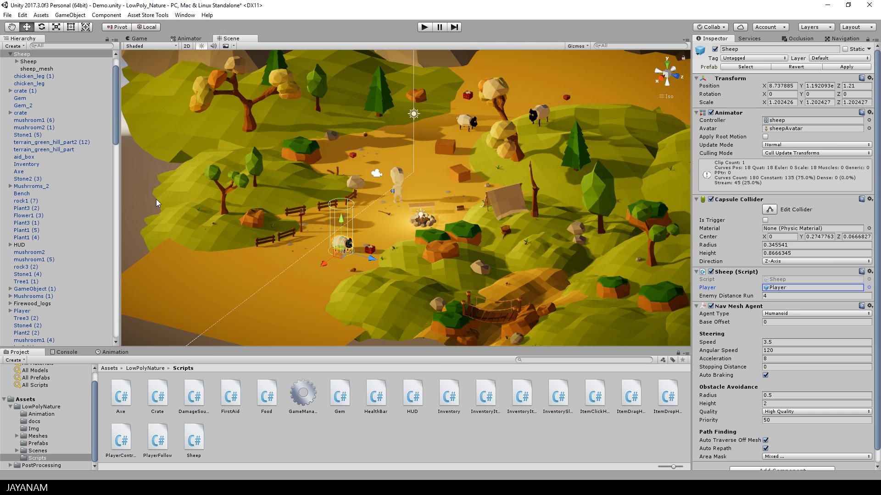
pyautogui.moveTo(182, 191)
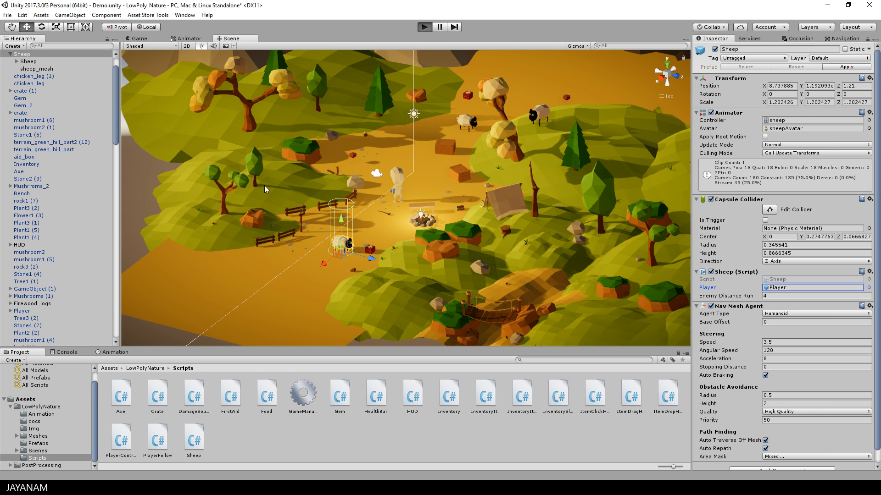
pyautogui.moveTo(401, 226)
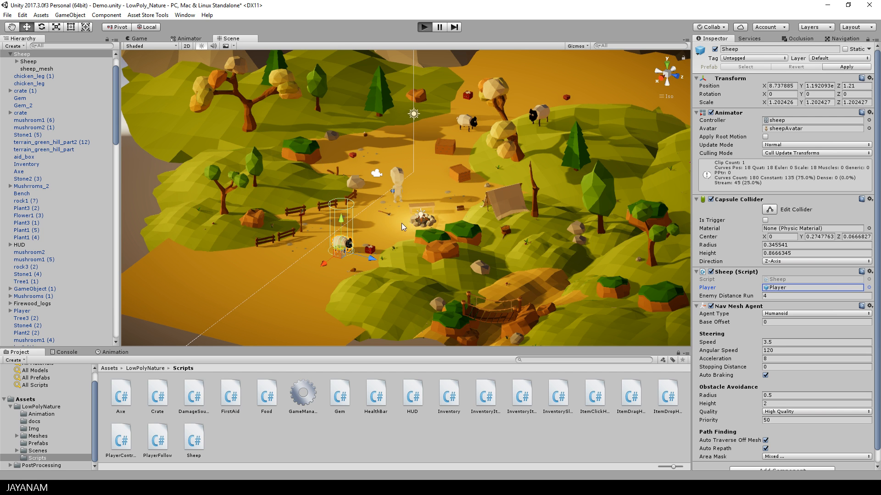
# Enter Play mode to test the sheep fleeing from the player
pyautogui.click(424, 27)
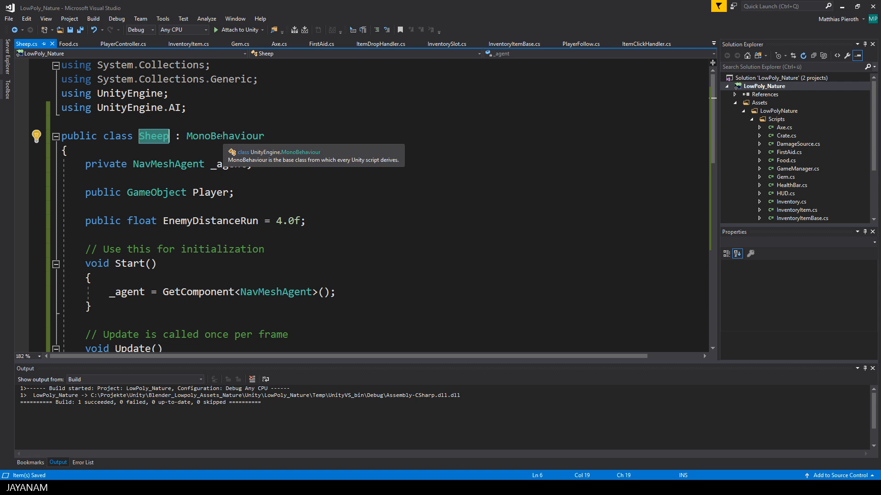
pyautogui.doubleClick(225, 136)
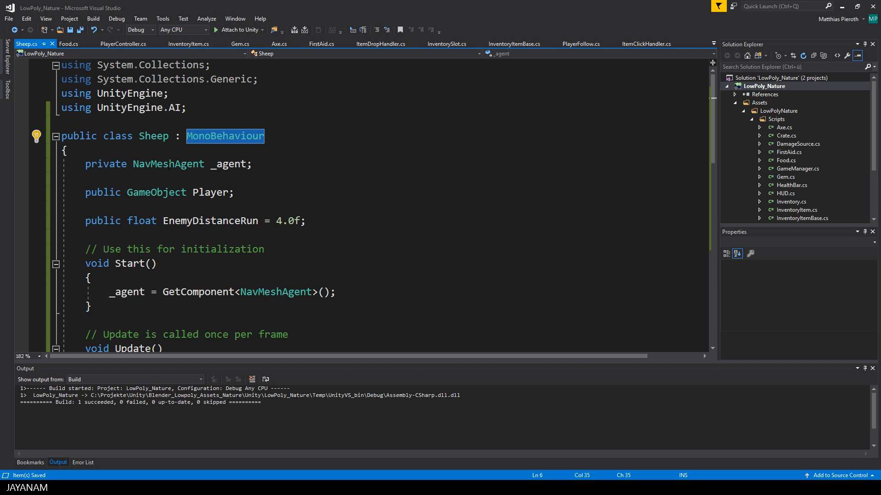
pyautogui.doubleClick(210, 192)
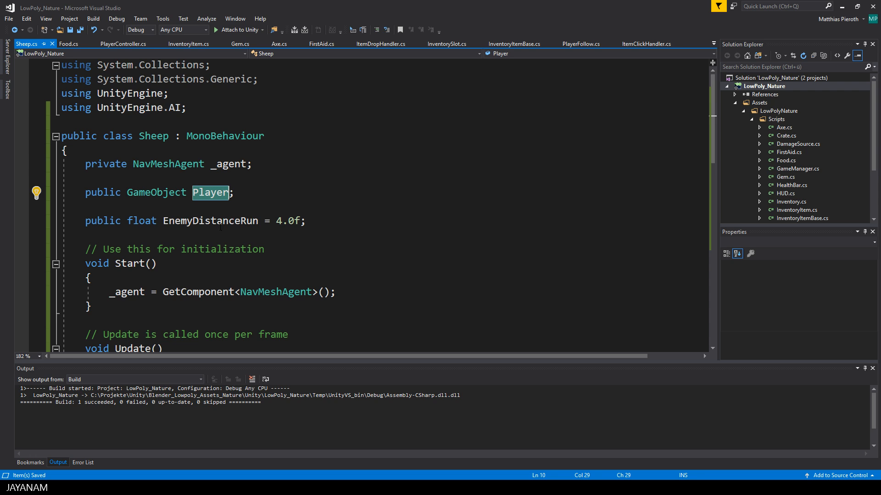
pyautogui.doubleClick(210, 220)
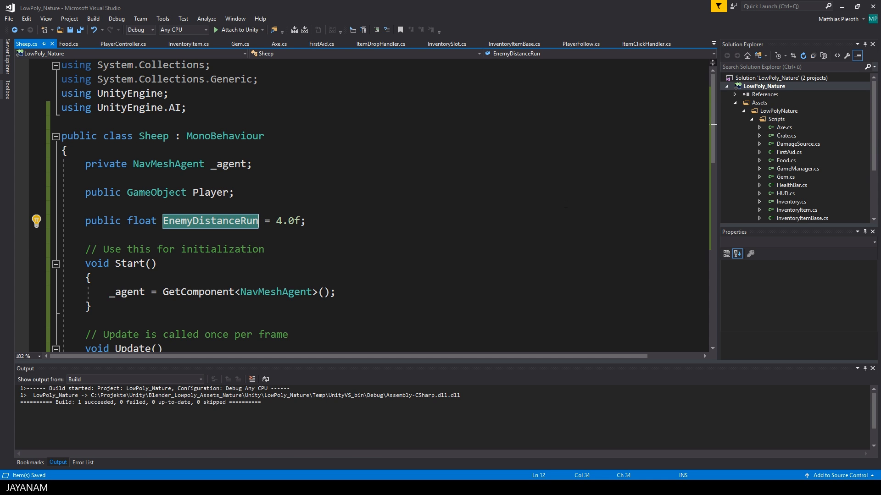
pyautogui.moveTo(449, 205)
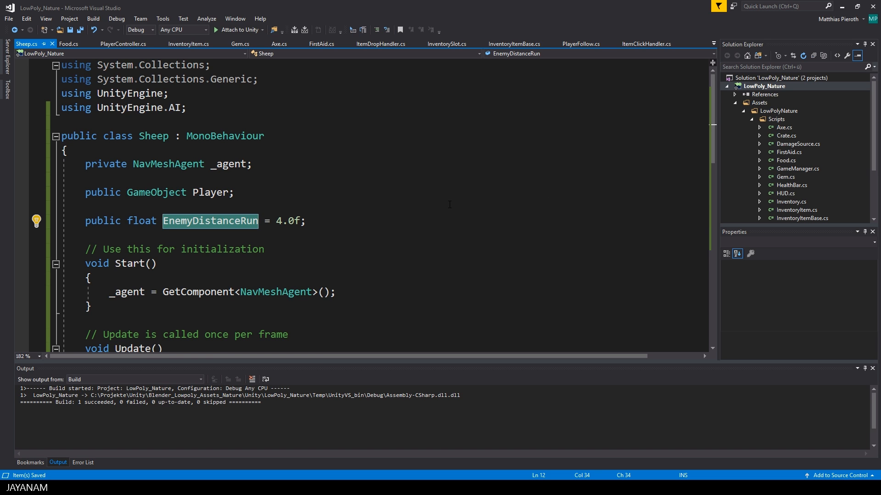
pyautogui.scroll(-3)
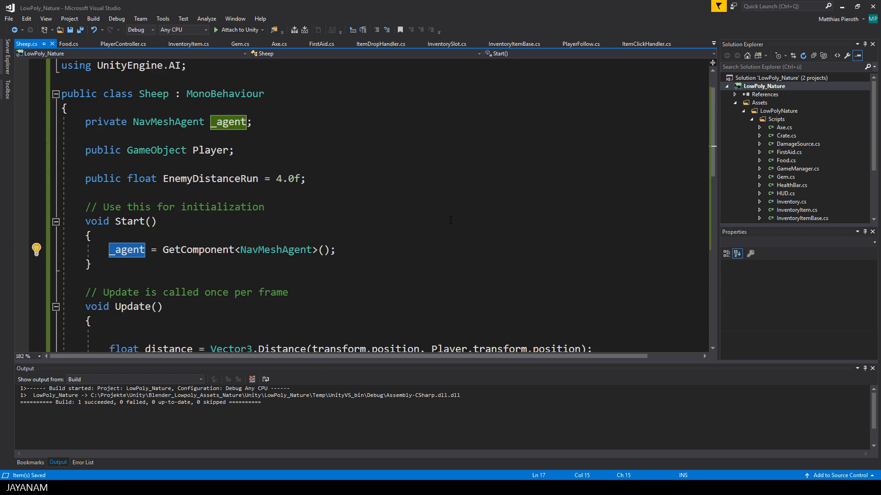
pyautogui.scroll(-3)
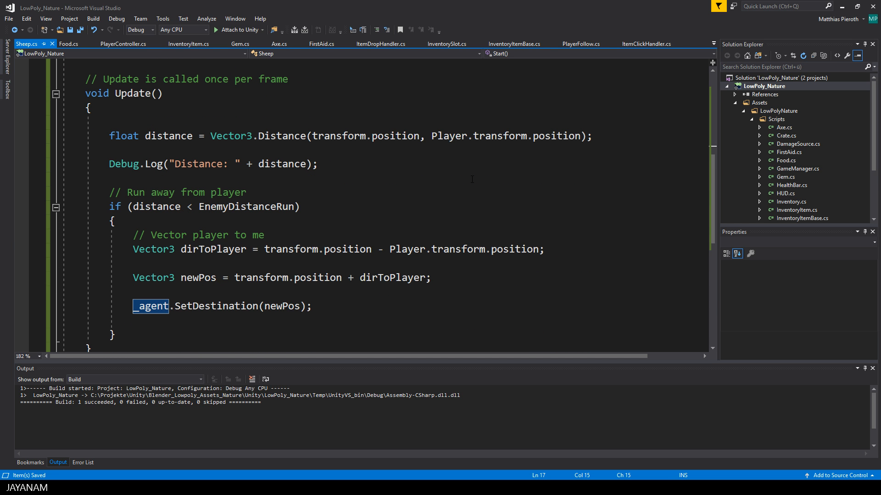
pyautogui.moveTo(401, 199)
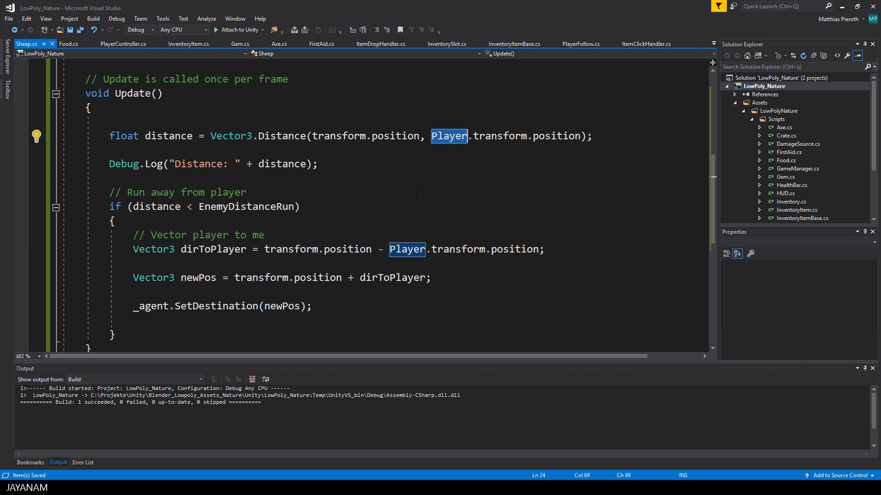
pyautogui.moveTo(416, 194)
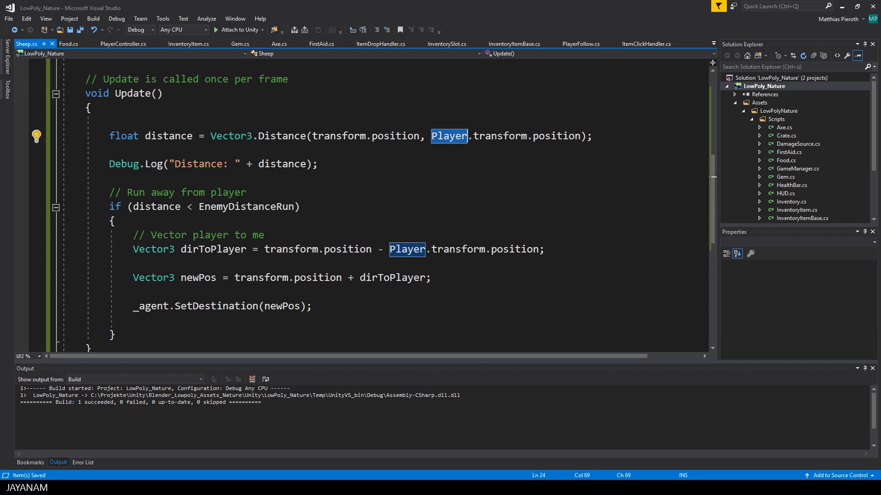
pyautogui.doubleClick(245, 206)
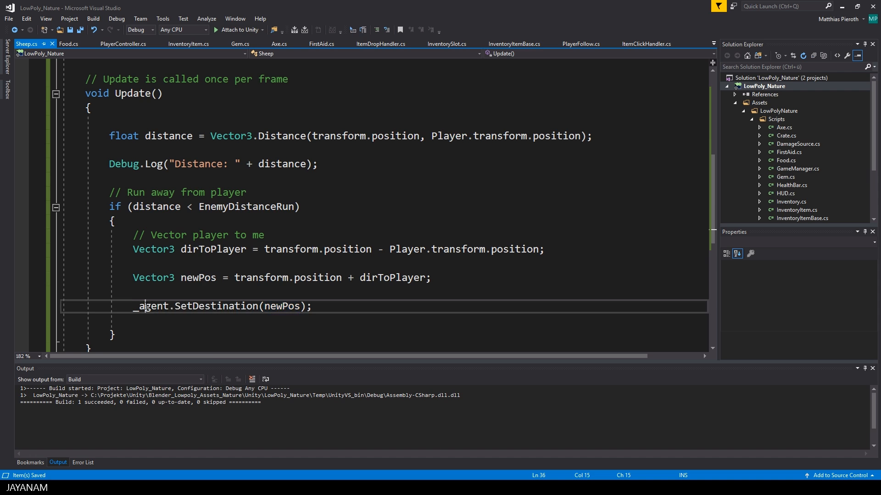
pyautogui.doubleClick(216, 264)
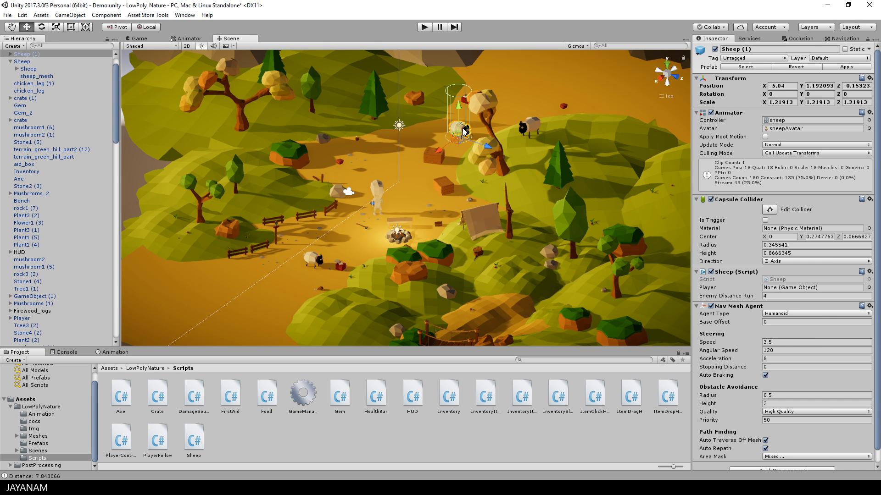
pyautogui.moveTo(696, 197)
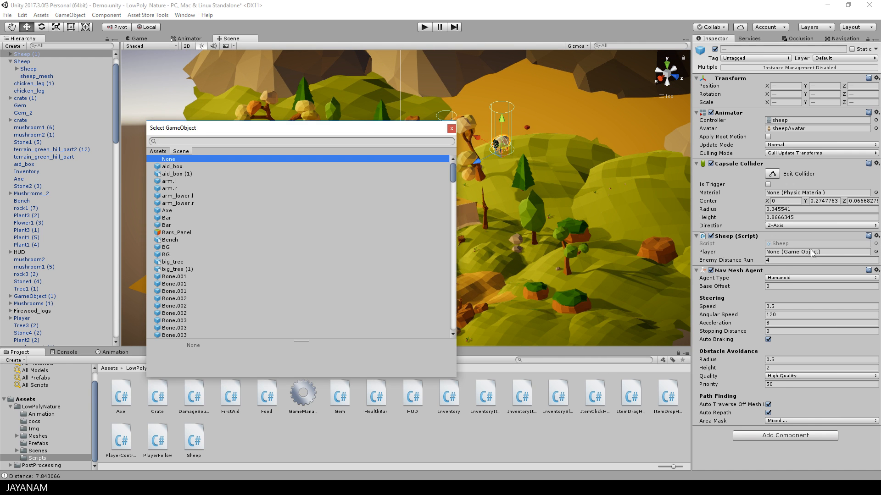
# Search 'pla' in the object picker to assign Player to the other sheep's script
pyautogui.write('pla')
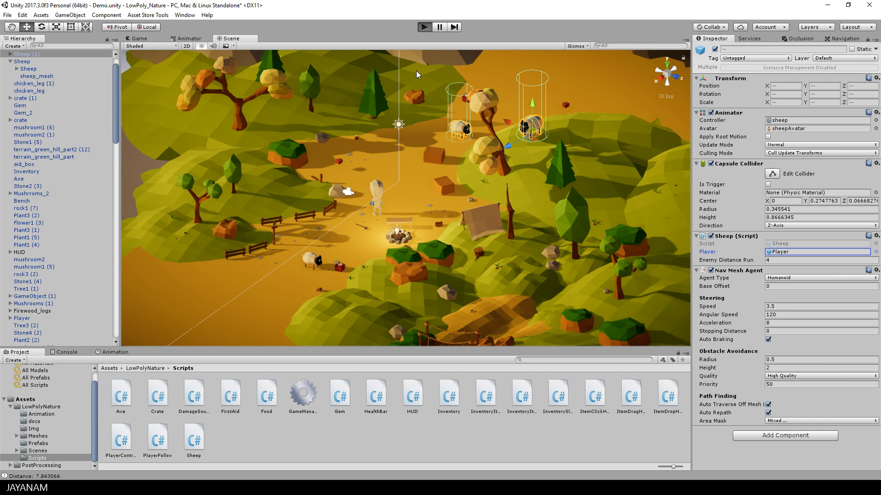
pyautogui.moveTo(442, 137)
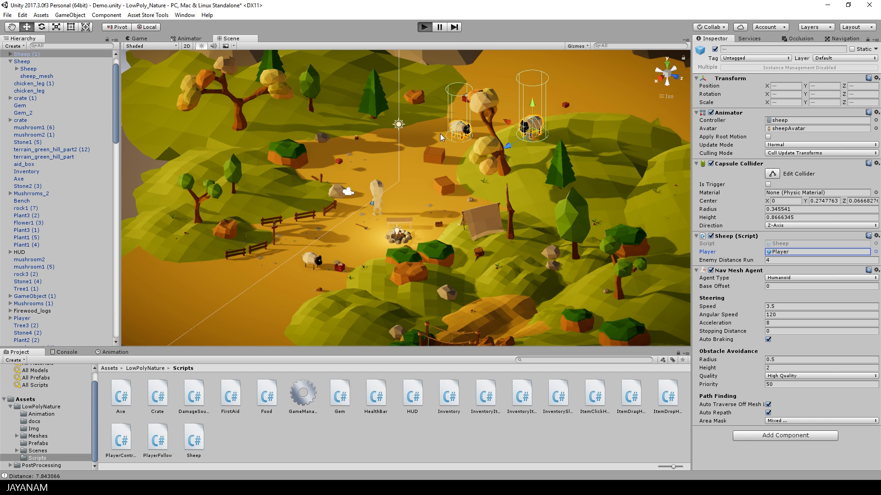